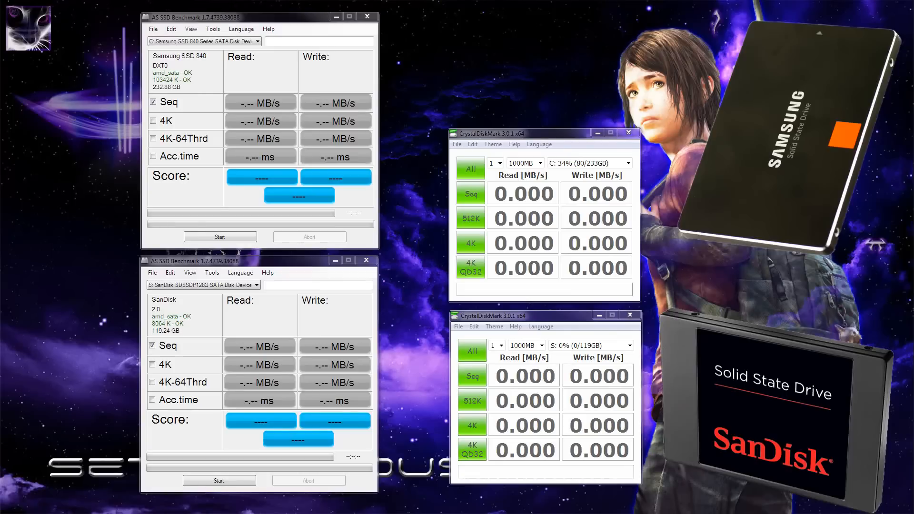
mouse_move(24, 215)
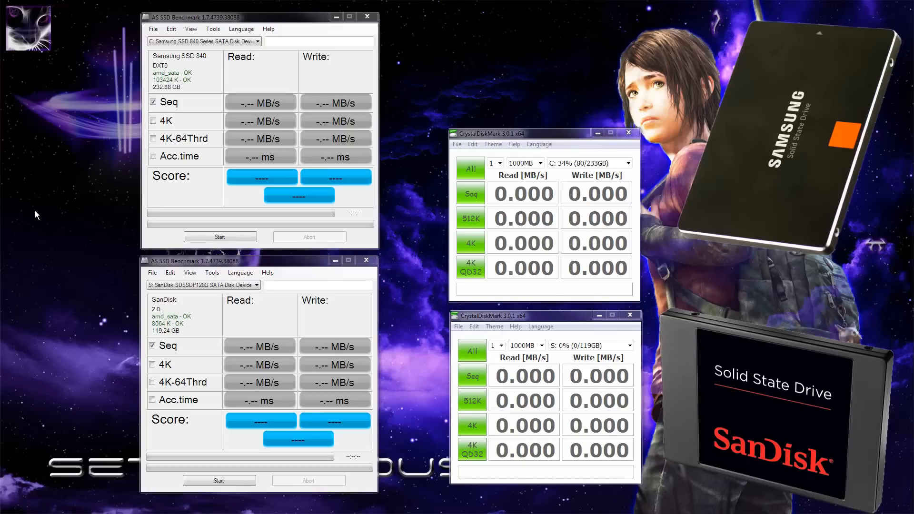
mouse_move(52, 239)
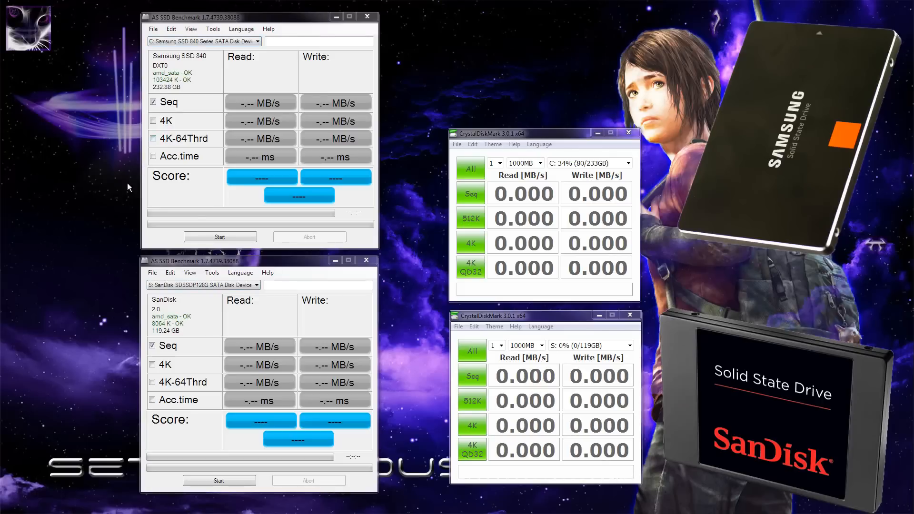
mouse_move(109, 210)
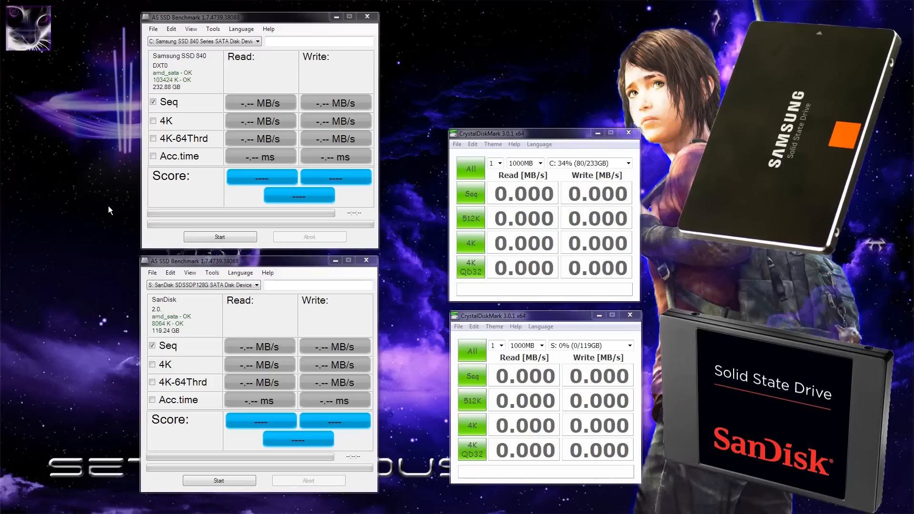
mouse_move(413, 146)
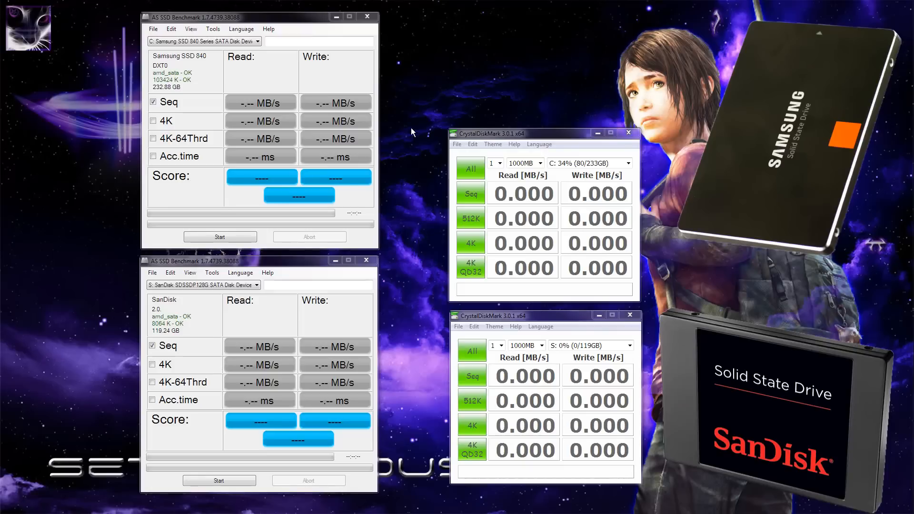
mouse_move(393, 106)
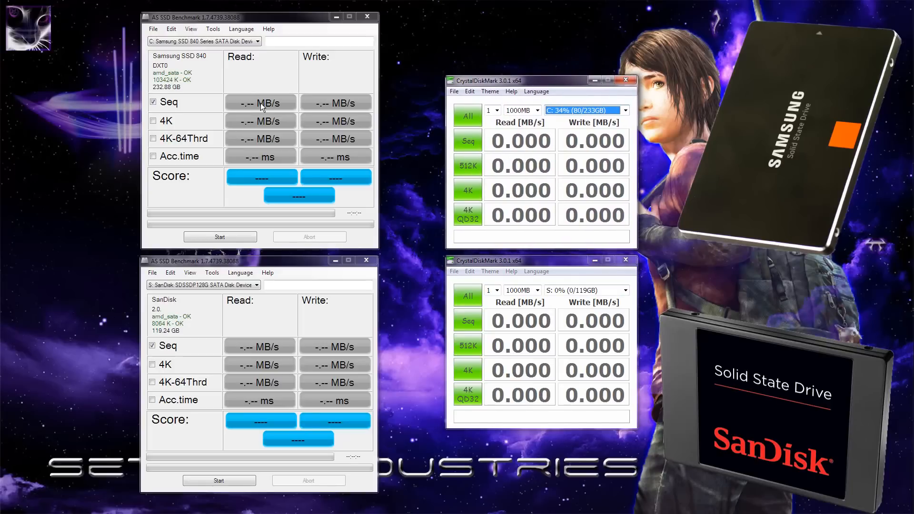
mouse_move(246, 123)
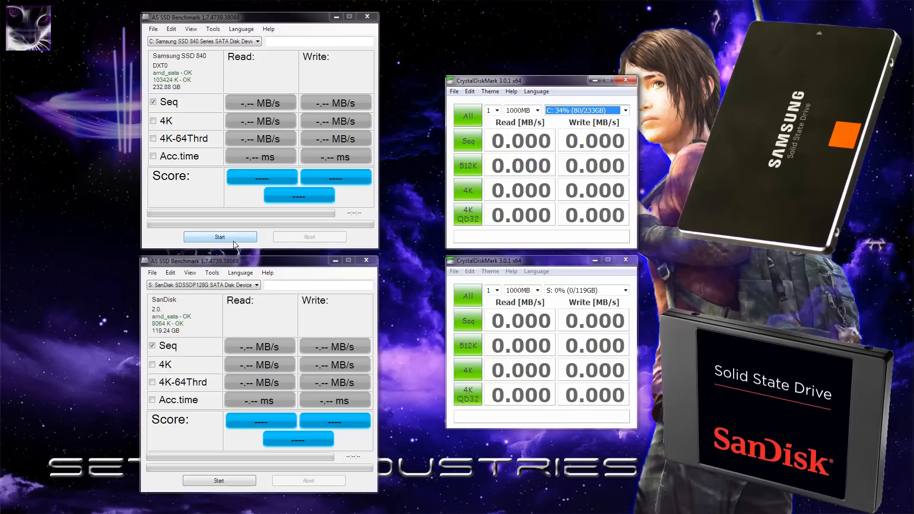
- Run the sequential test on the Samsung SSD 840, reaching 372.55 MB/s read and 203.28 MB/s write
left_click(220, 237)
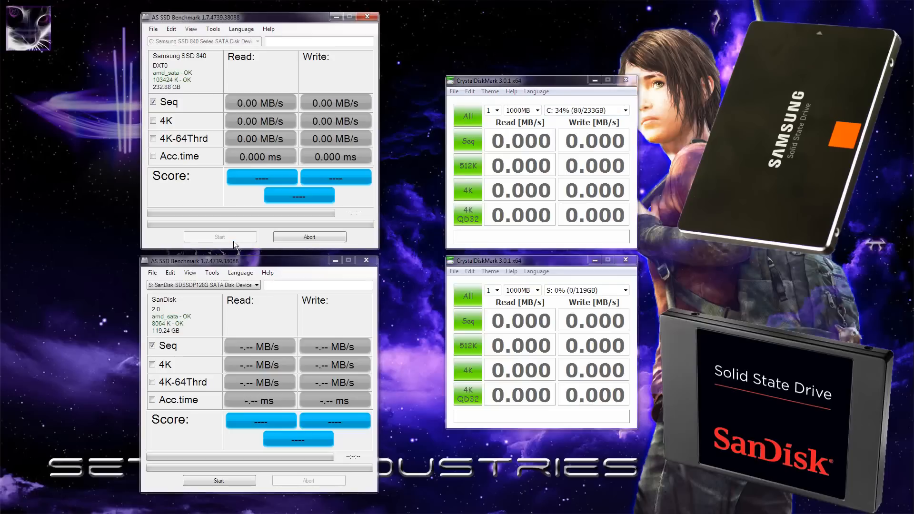
left_click(220, 237)
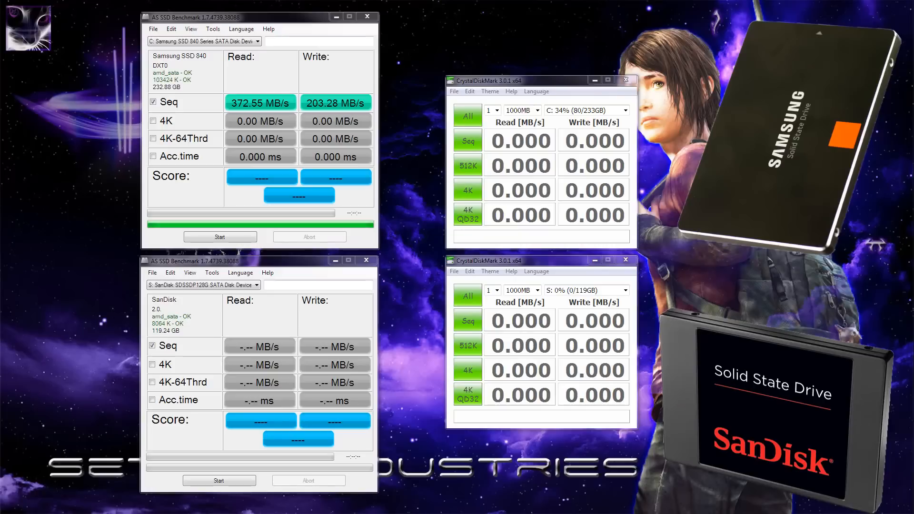
mouse_move(255, 116)
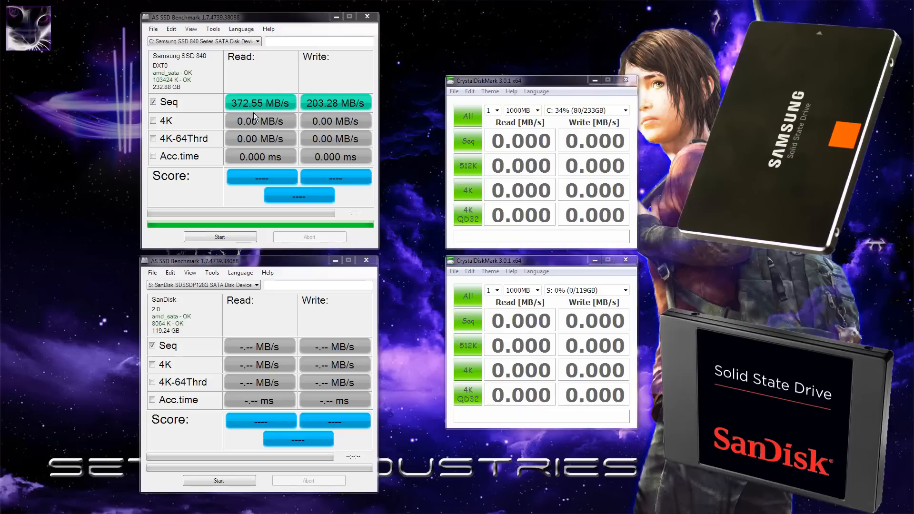
mouse_move(305, 122)
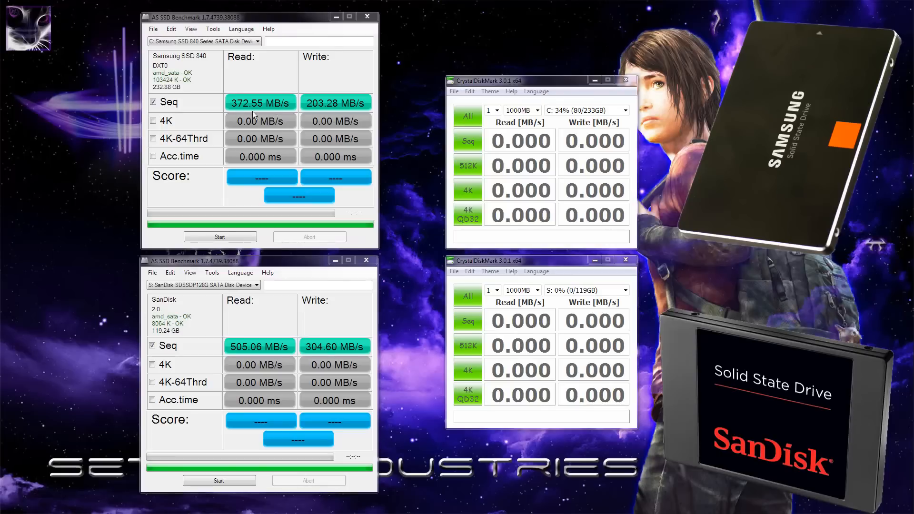
mouse_move(345, 112)
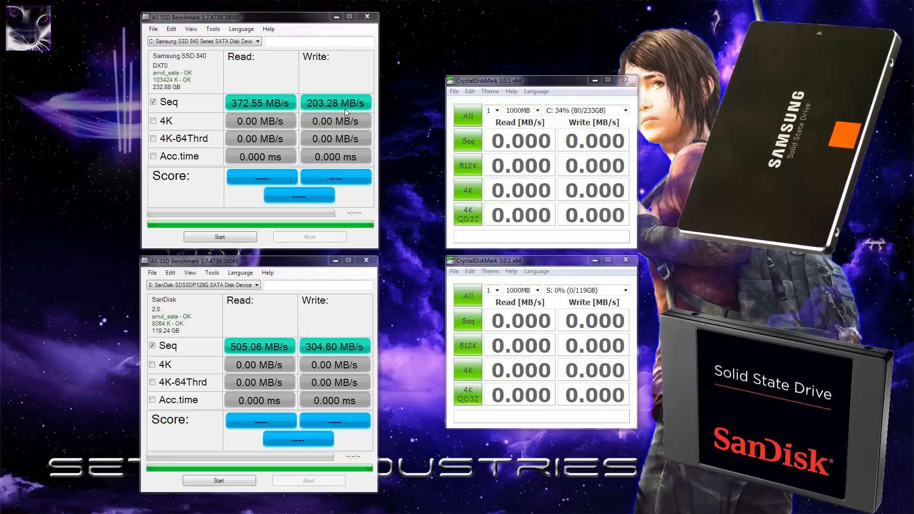
mouse_move(409, 127)
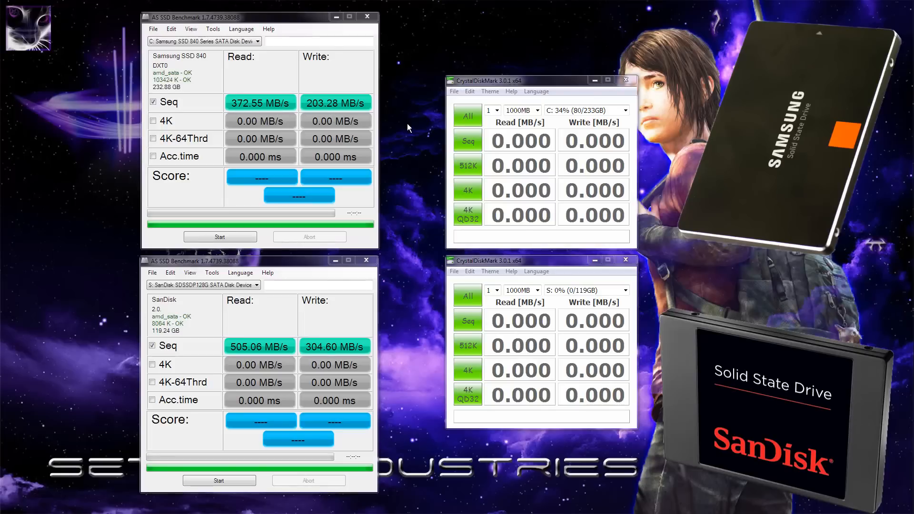
mouse_move(499, 228)
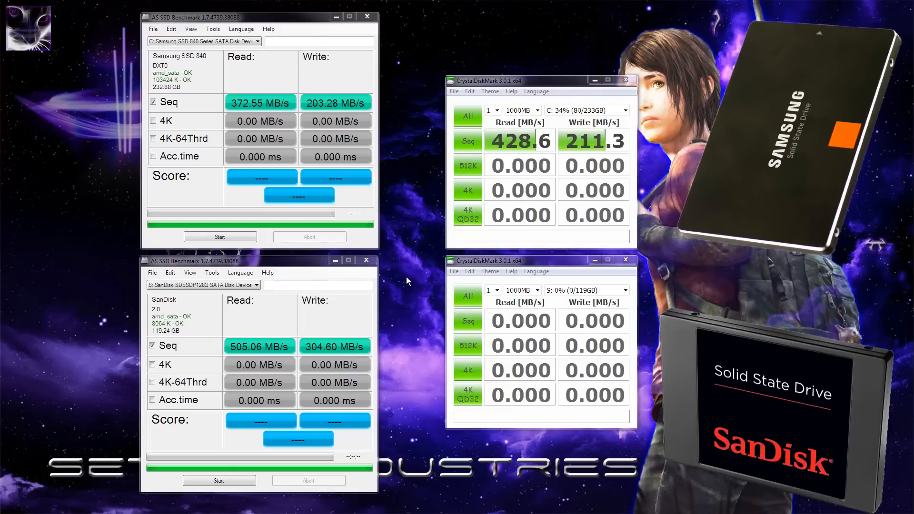
mouse_move(520, 168)
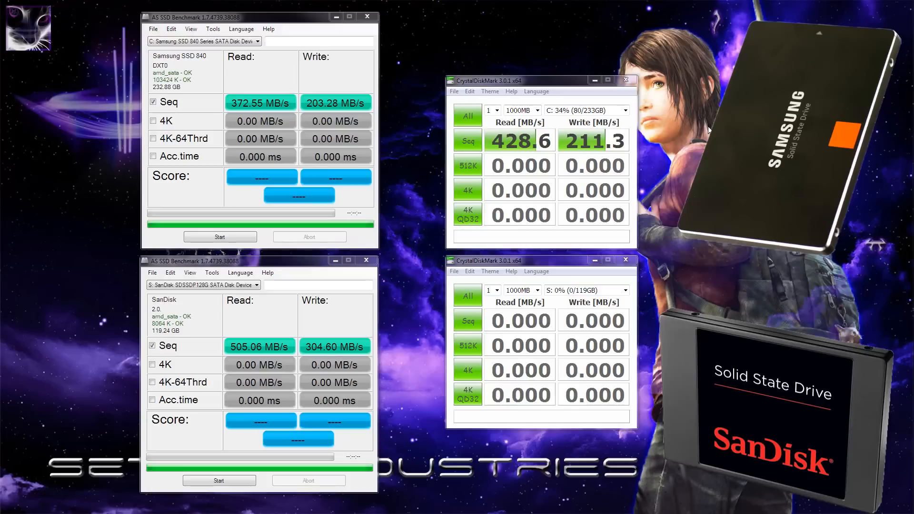
mouse_move(529, 158)
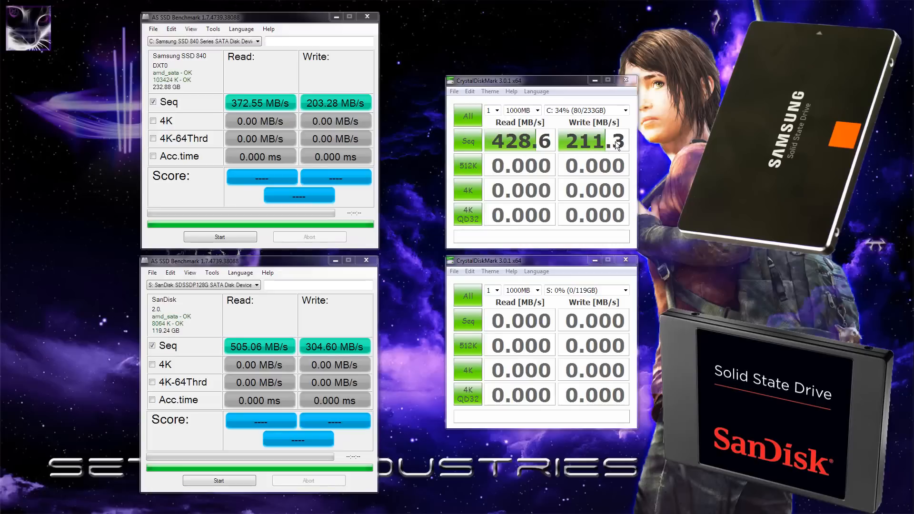
mouse_move(535, 153)
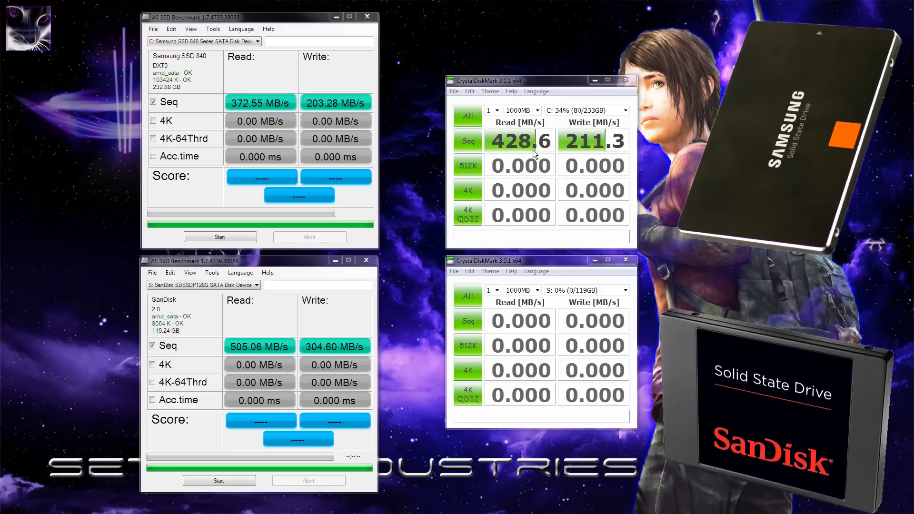
mouse_move(520, 152)
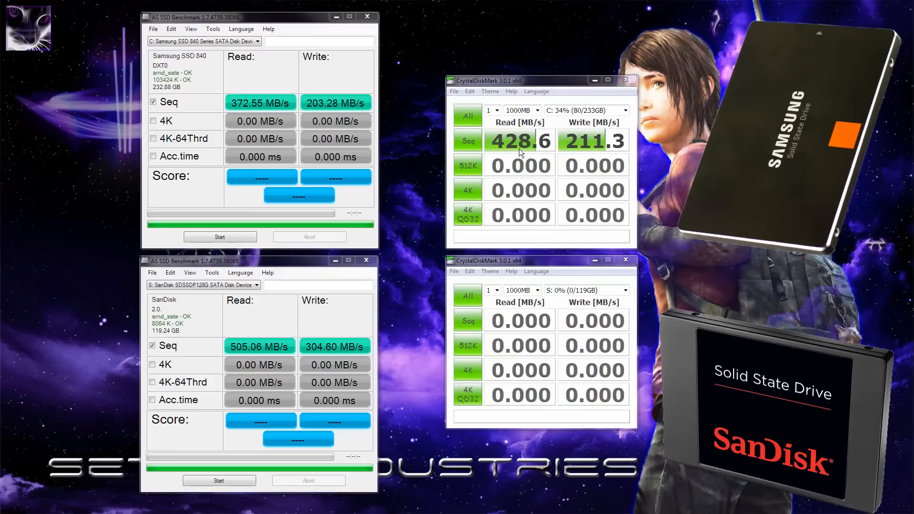
mouse_move(591, 151)
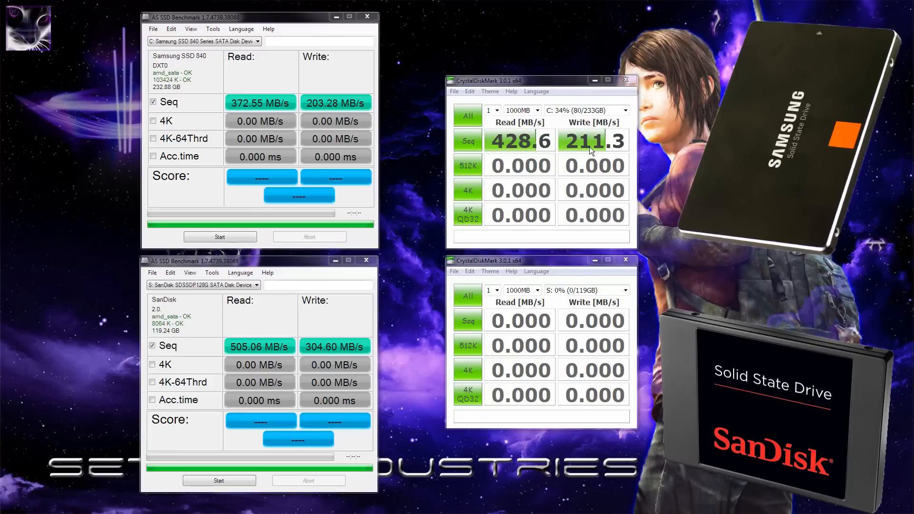
mouse_move(652, 169)
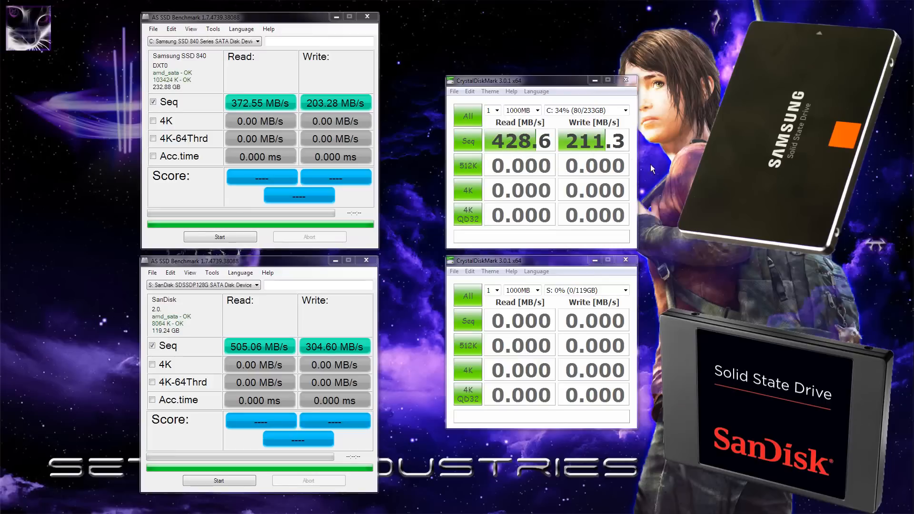
mouse_move(648, 171)
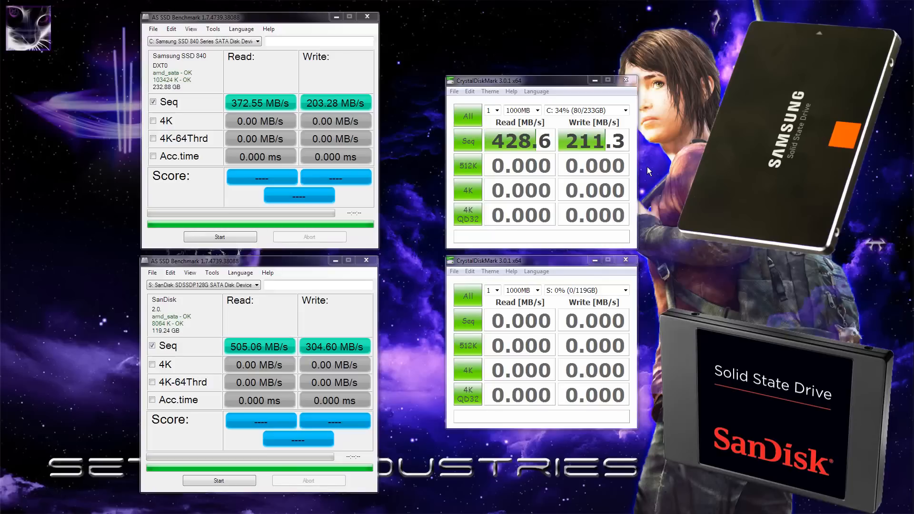
mouse_move(533, 150)
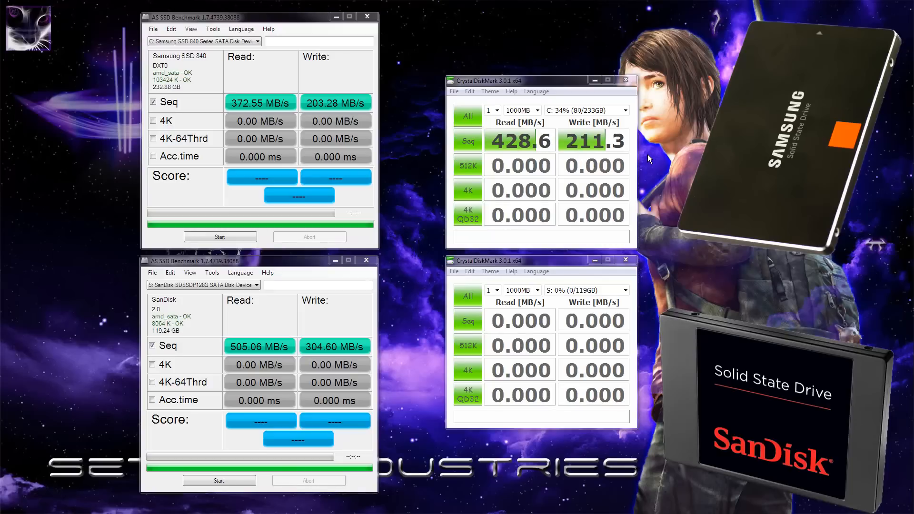
mouse_move(583, 151)
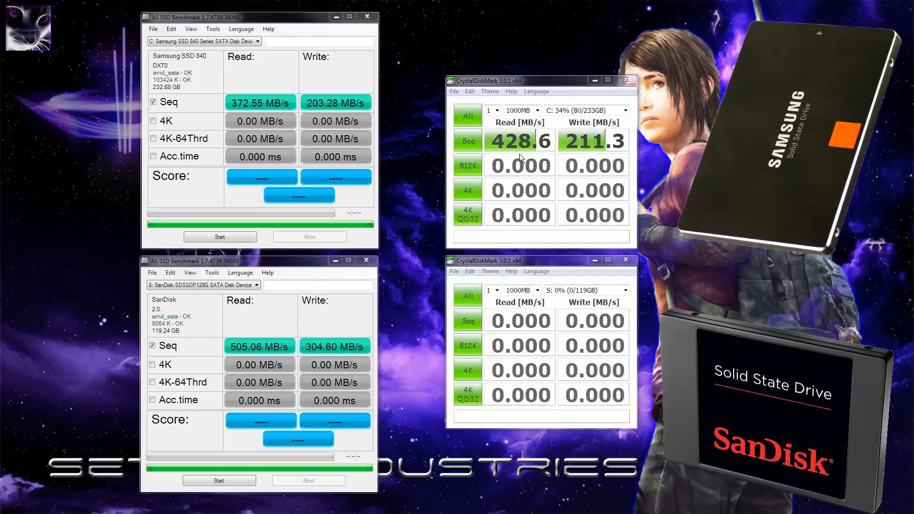
mouse_move(530, 157)
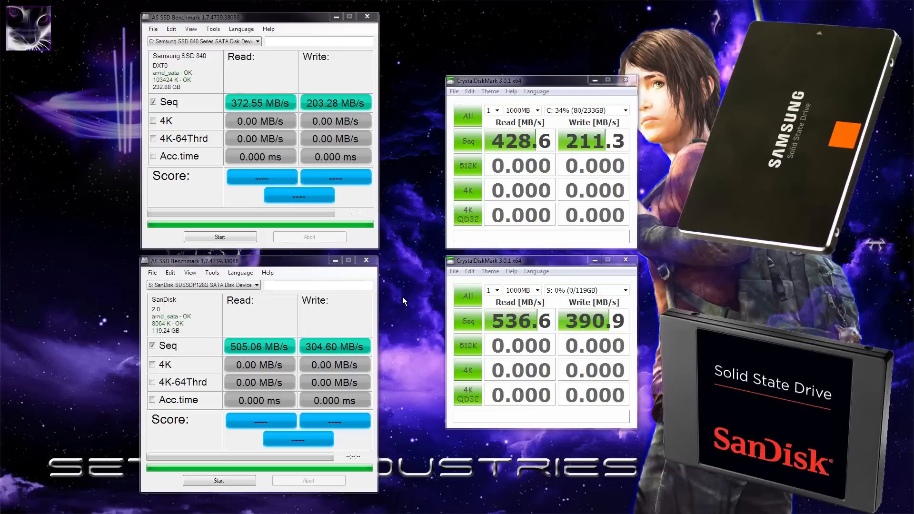
mouse_move(406, 297)
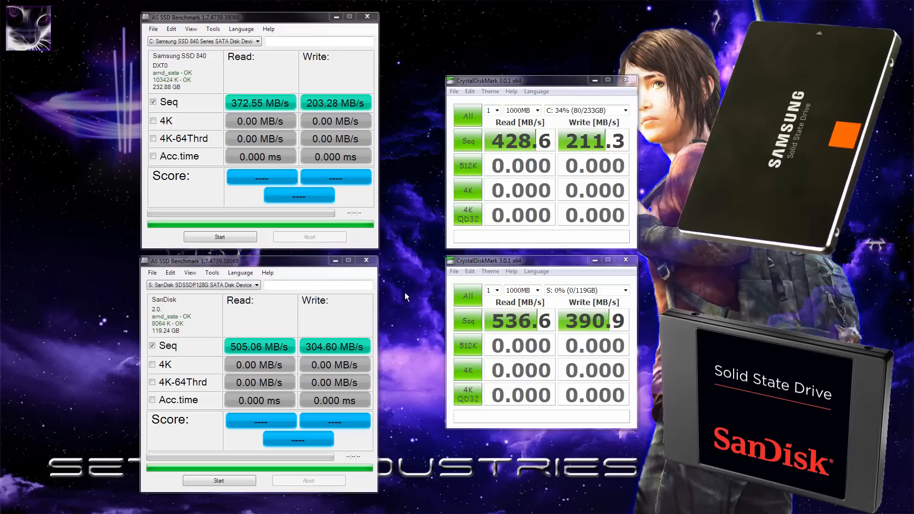
mouse_move(578, 326)
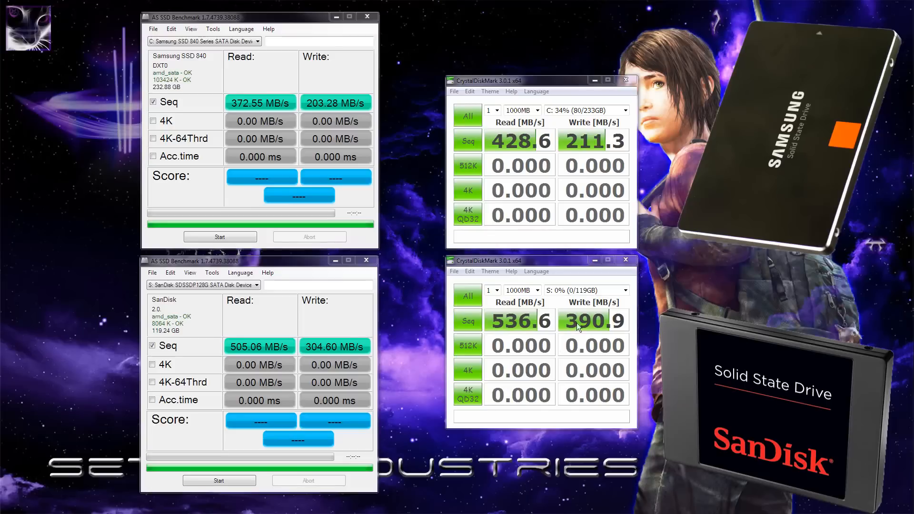
mouse_move(425, 346)
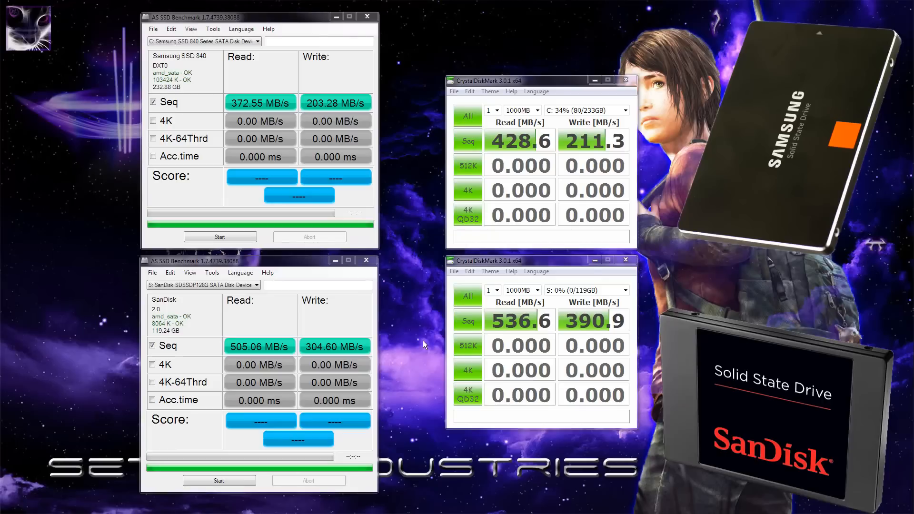
mouse_move(427, 330)
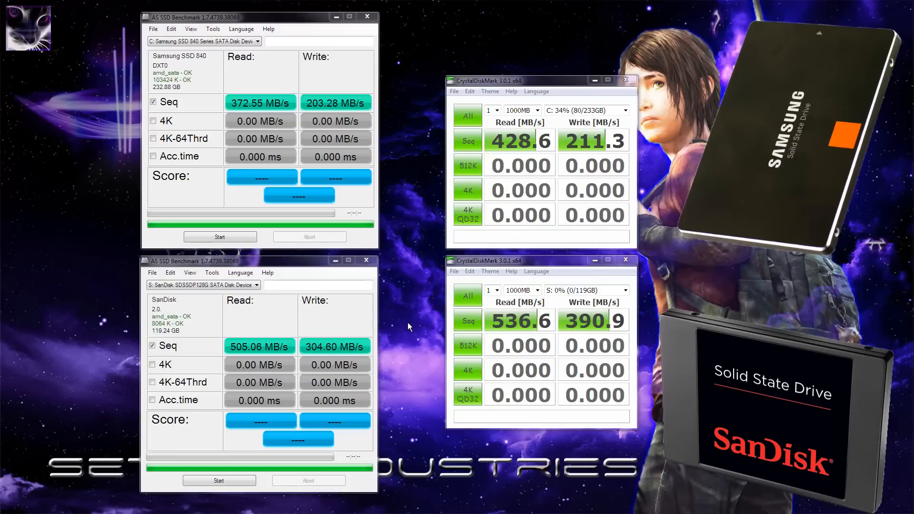
mouse_move(430, 326)
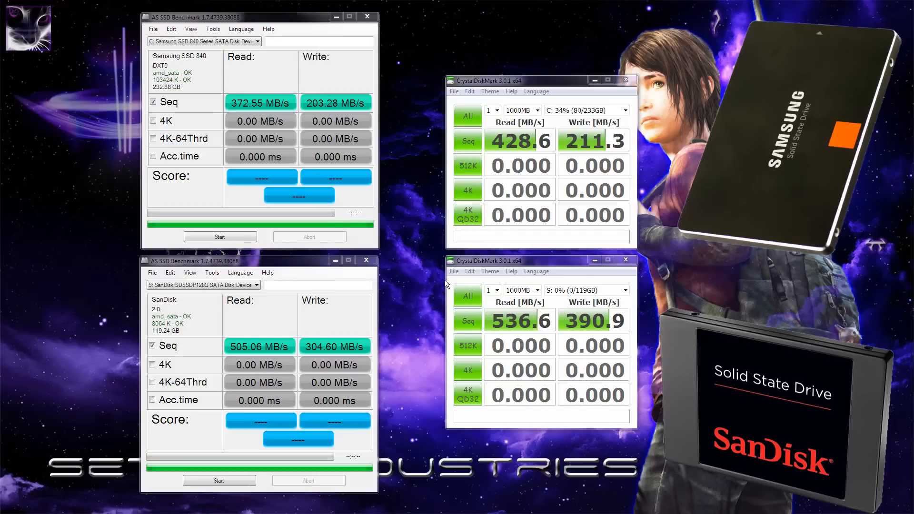
mouse_move(487, 175)
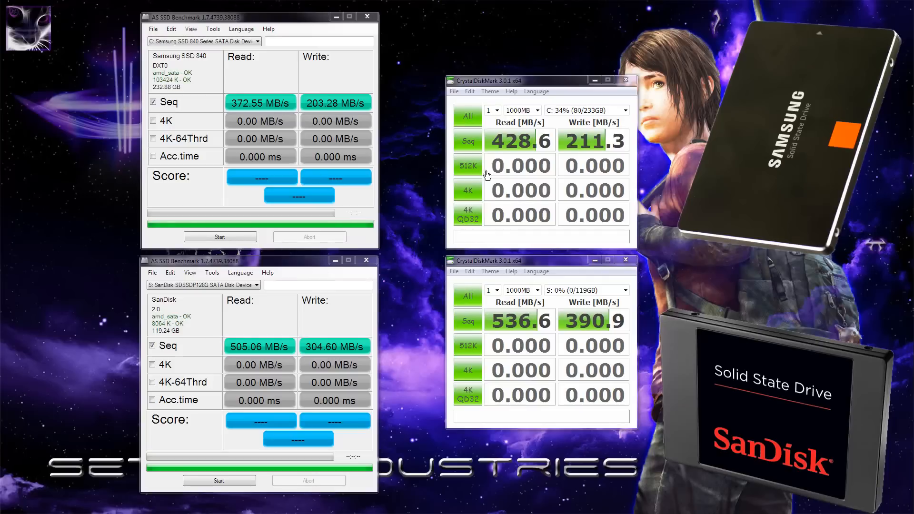
mouse_move(610, 151)
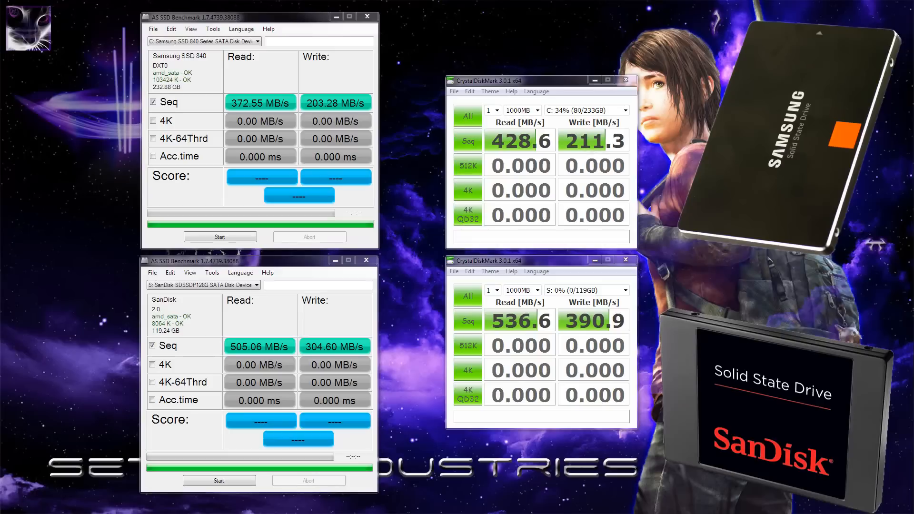
mouse_move(580, 153)
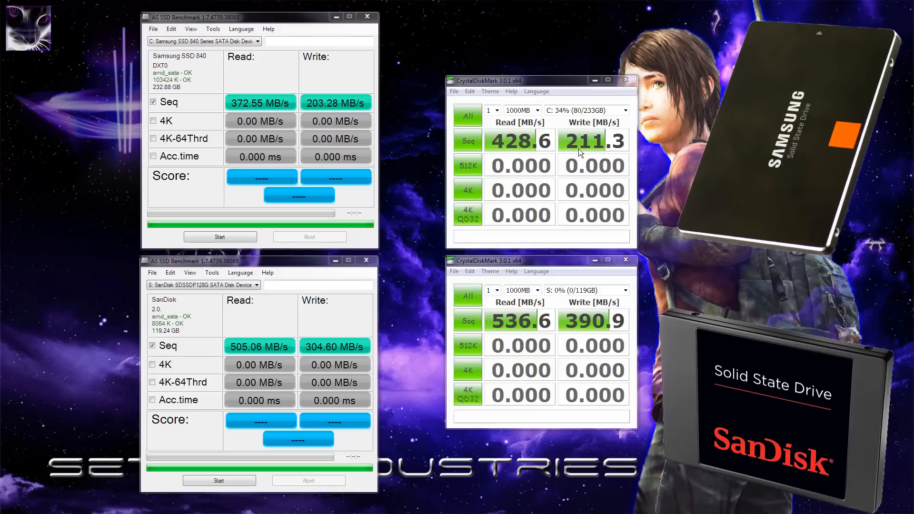
mouse_move(729, 268)
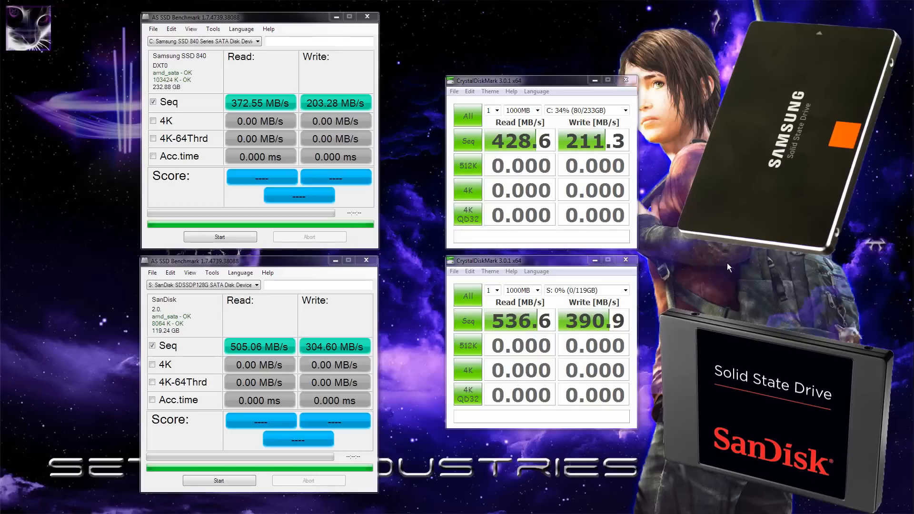
mouse_move(389, 266)
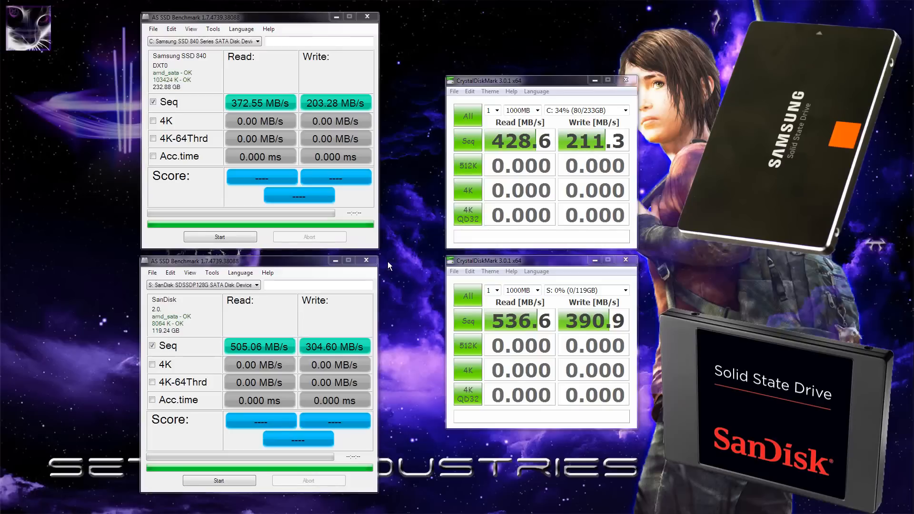
mouse_move(408, 251)
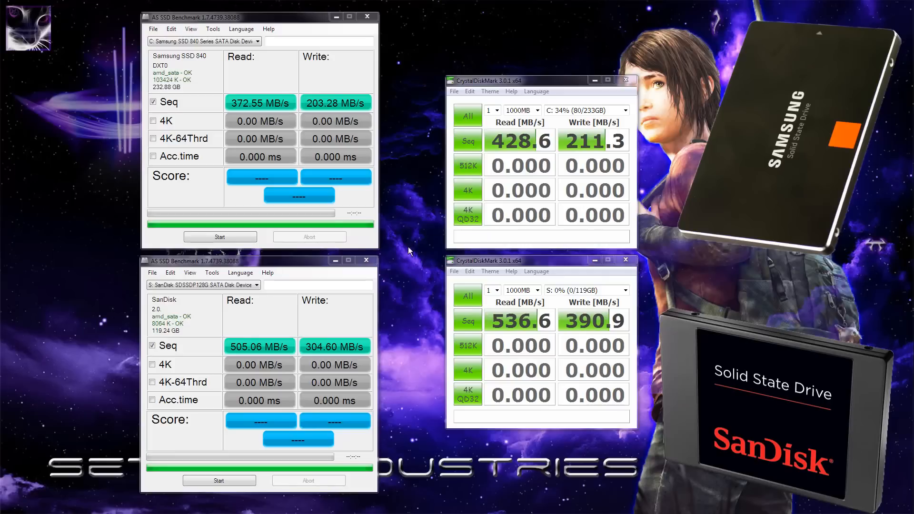